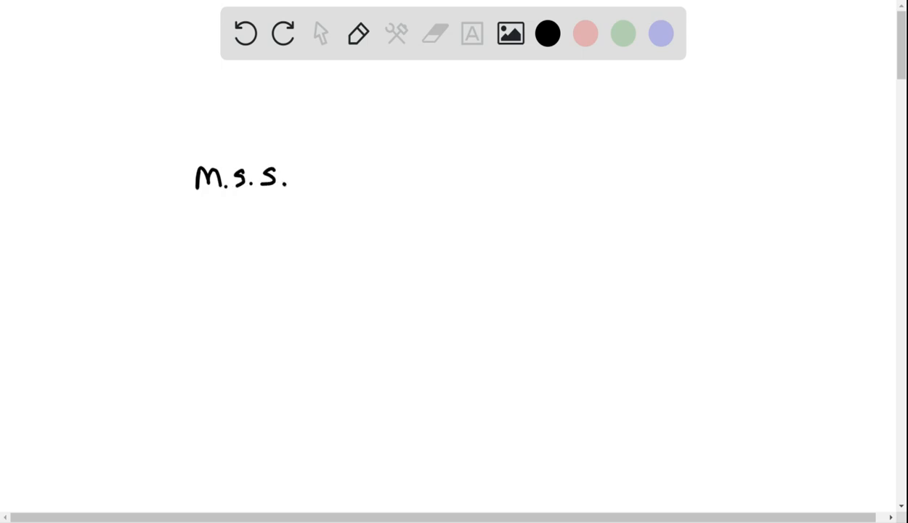
In black, write 'fuses the fuel present in its core' after M.S.S. and start 'much slower'.
left_click(319, 178)
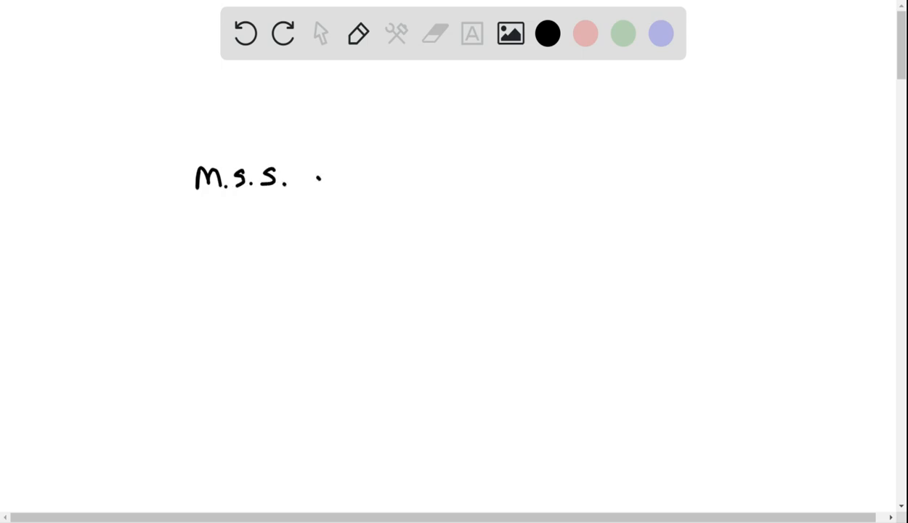
left_click_drag(312, 178, 360, 178)
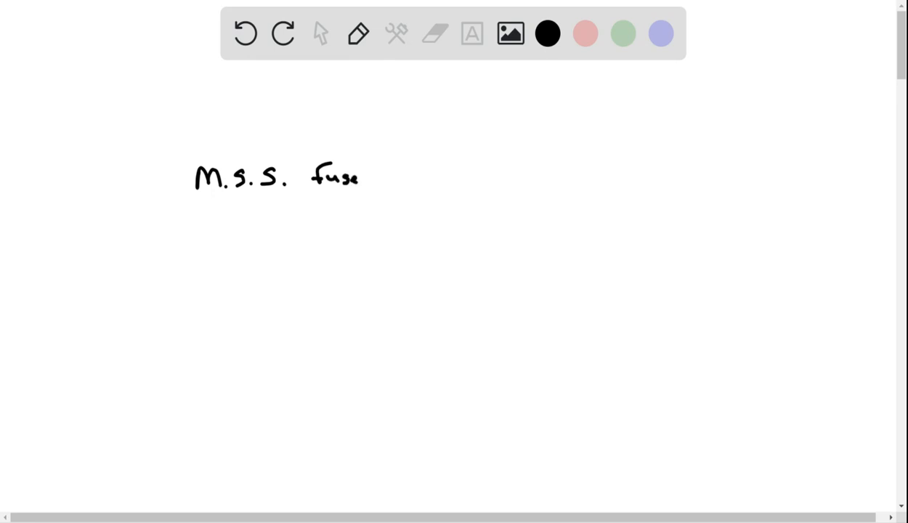
left_click_drag(364, 174, 429, 178)
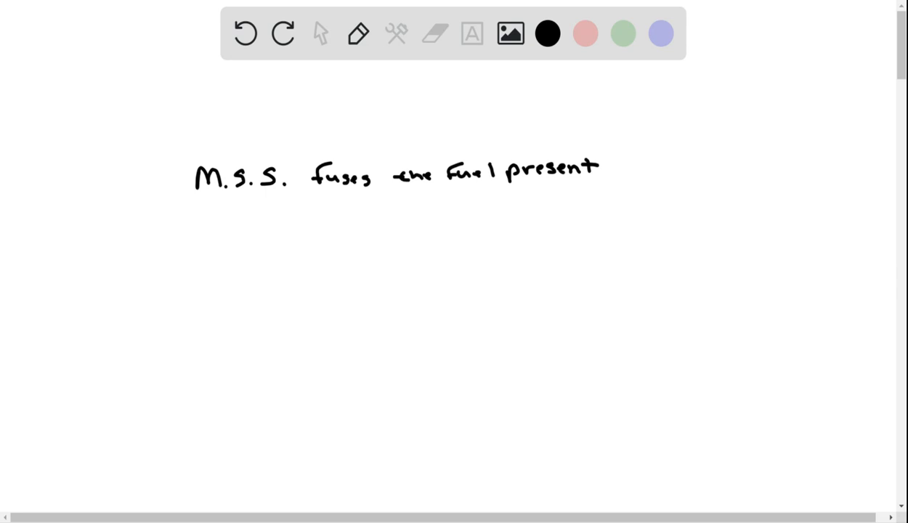
left_click_drag(621, 167, 632, 166)
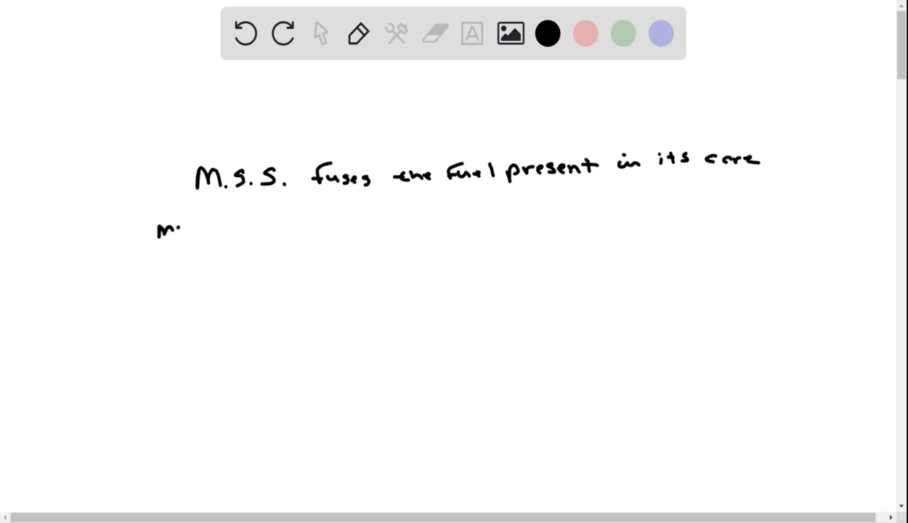
left_click_drag(160, 229, 265, 226)
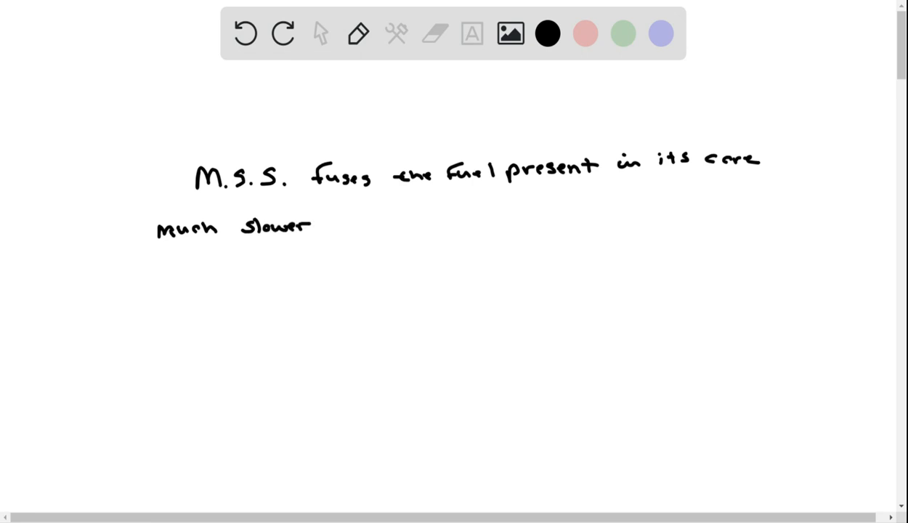
Undo three recent pen strokes.
left_click(435, 34)
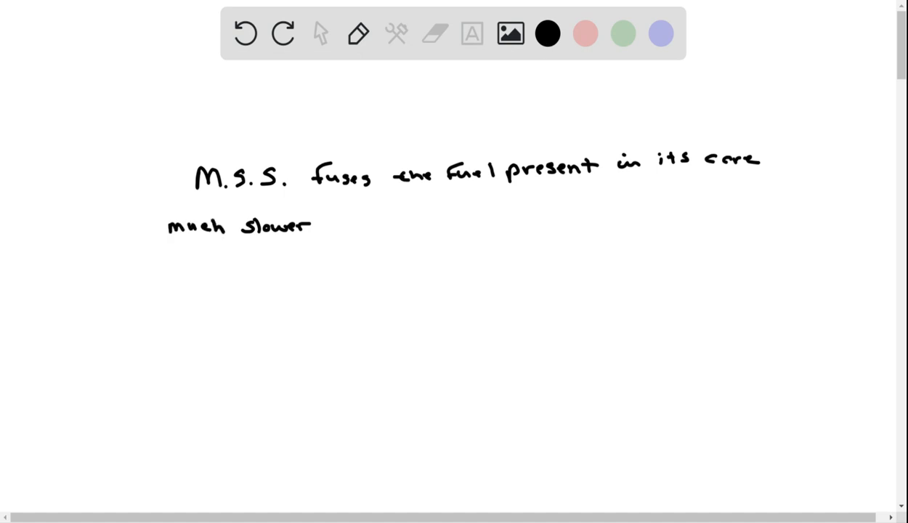
left_click(435, 33)
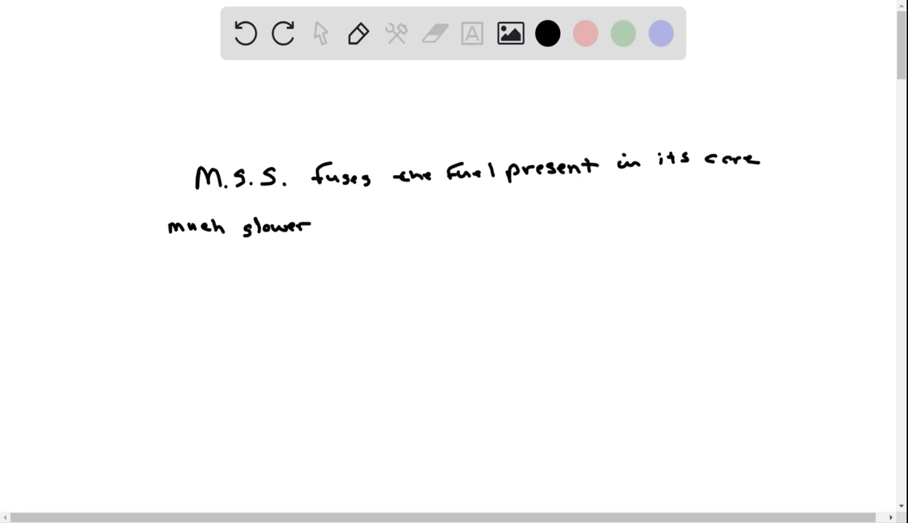
left_click(434, 33)
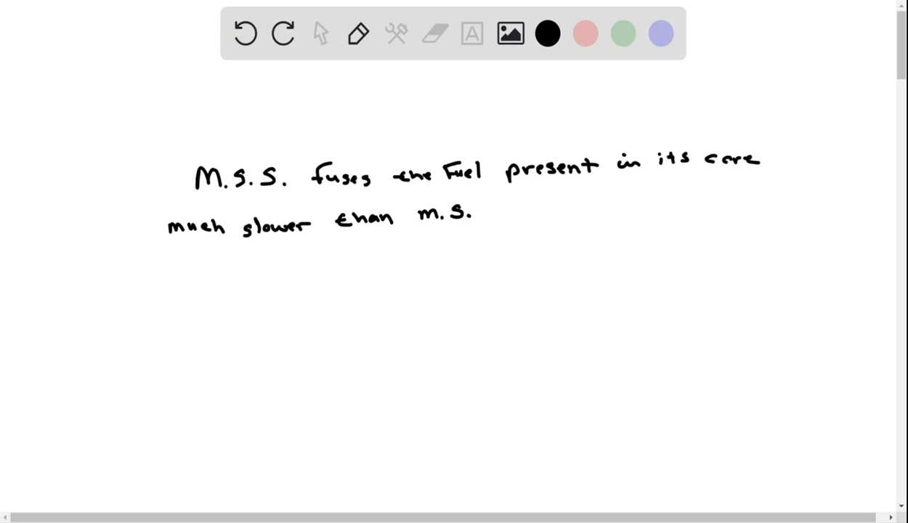
Switch to red and write 'burns fuel faster than it will run out of fuel'.
left_click(586, 33)
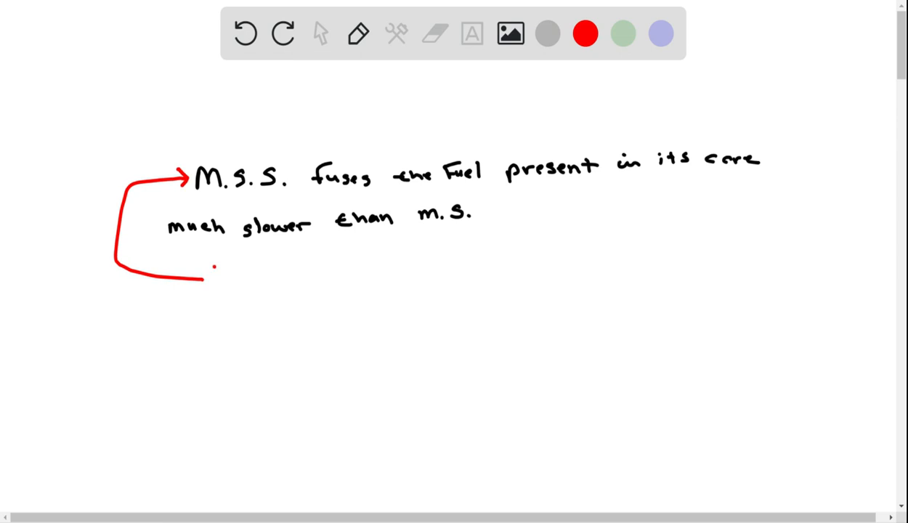
type("burns fuel")
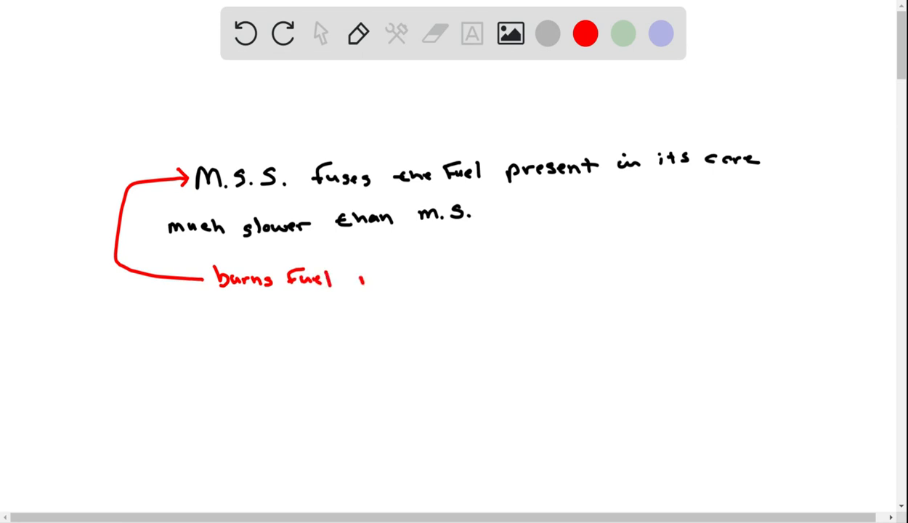
left_click_drag(356, 276, 403, 280)
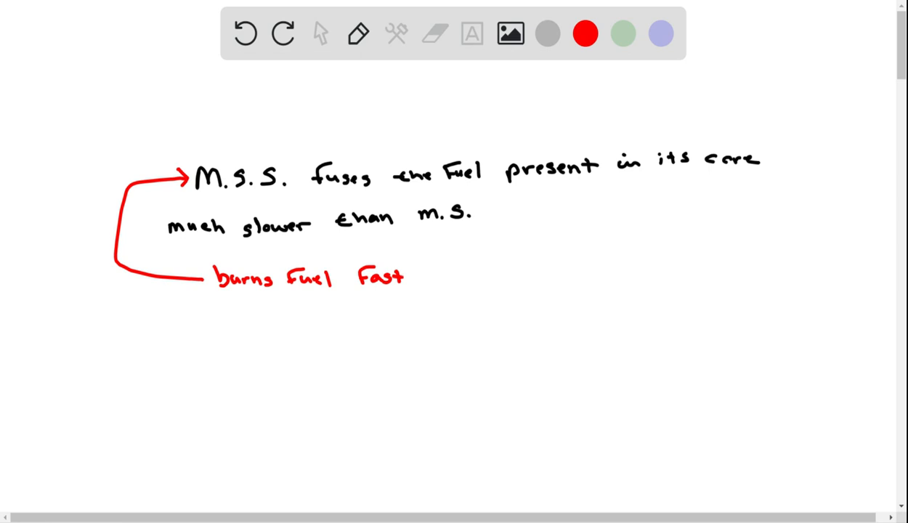
left_click_drag(407, 277, 429, 278)
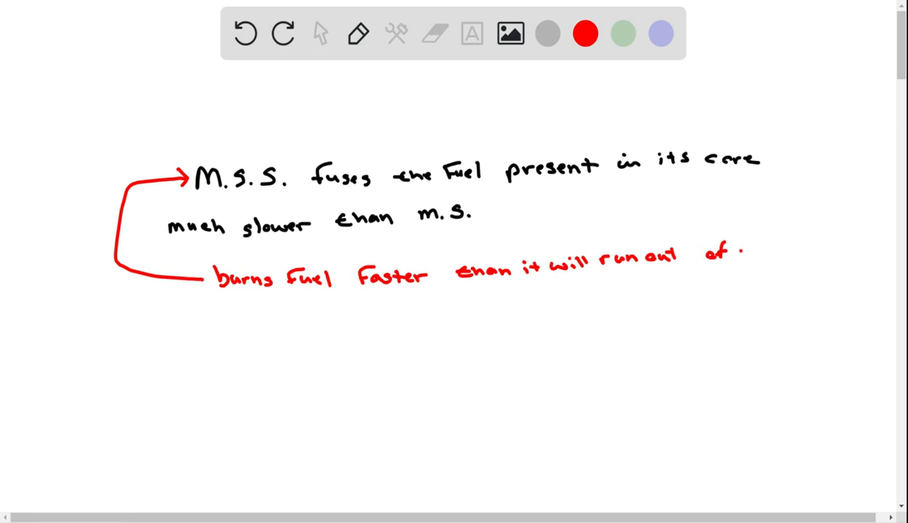
left_click_drag(734, 254, 788, 251)
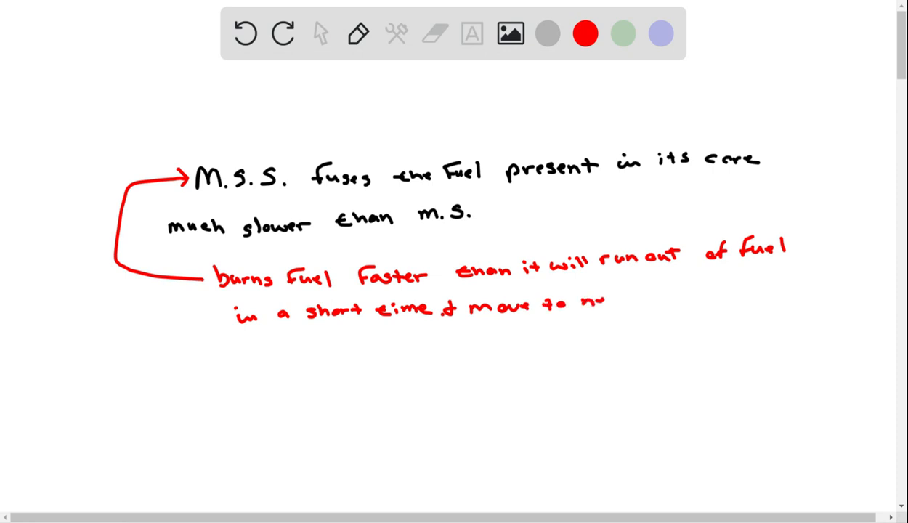
Write 'next stage' on the second red line.
type("next s")
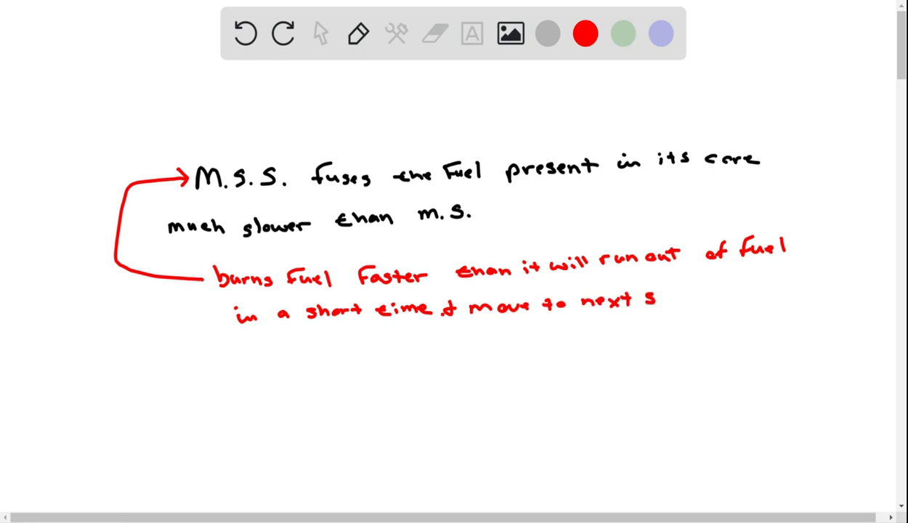
left_click_drag(658, 302, 698, 312)
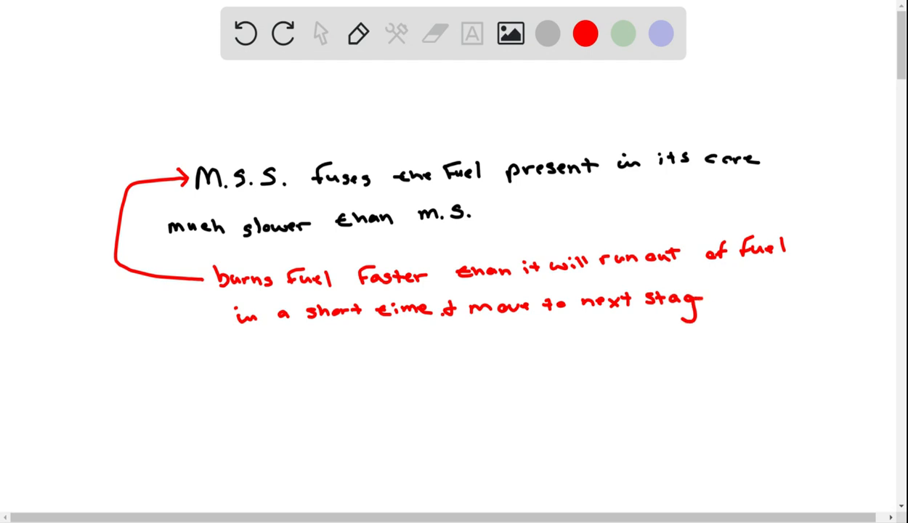
left_click_drag(697, 305, 731, 305)
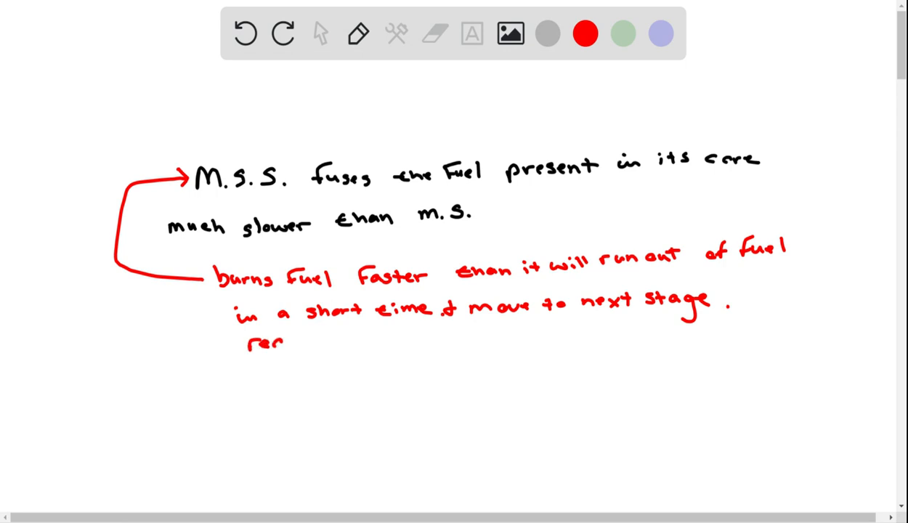
Write 'react as a giant star because of expanding size' on the third red line.
left_click_drag(280, 341, 352, 342)
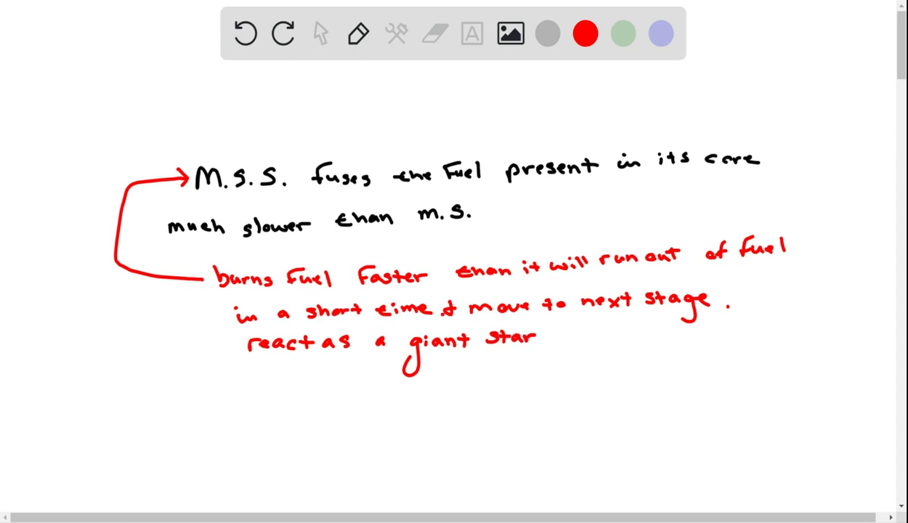
left_click_drag(552, 338, 611, 338)
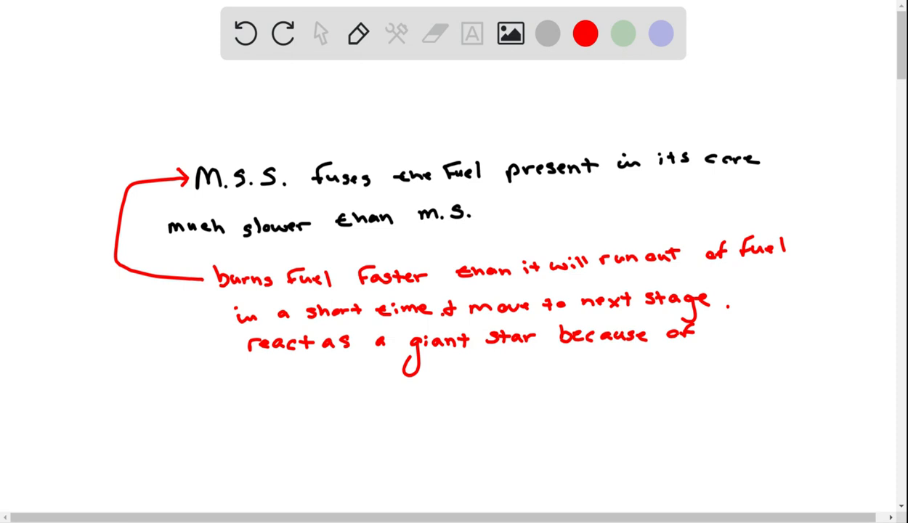
left_click_drag(713, 331, 756, 331)
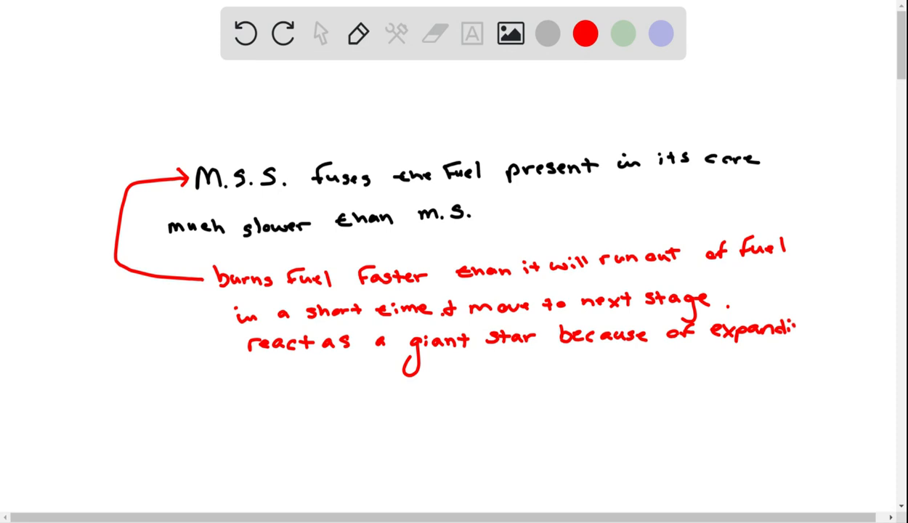
left_click_drag(799, 327, 843, 342)
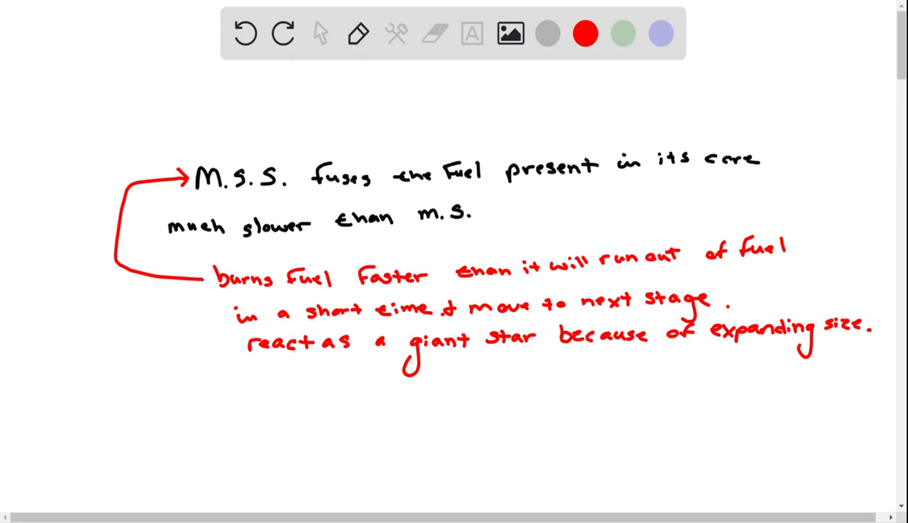
Switch to green and write the bullet 'He core raises temp' with an upward arrow.
left_click(623, 34)
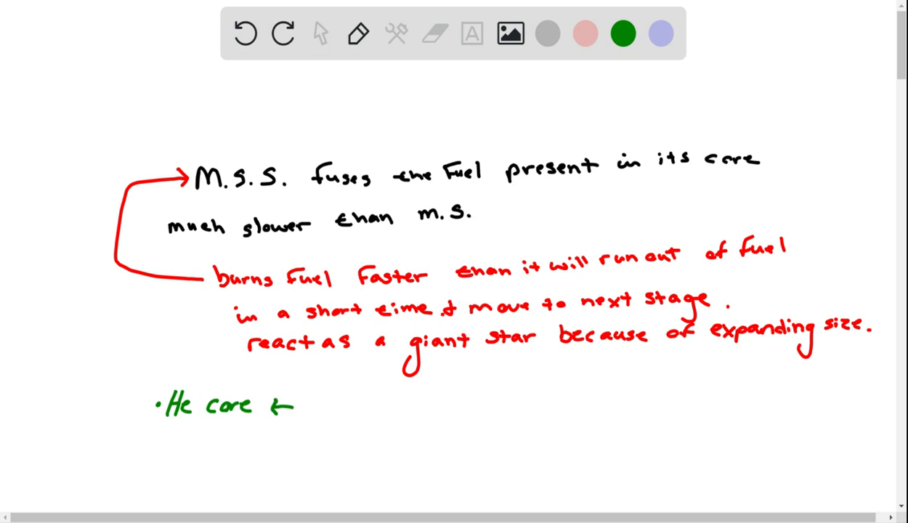
type("raise temp")
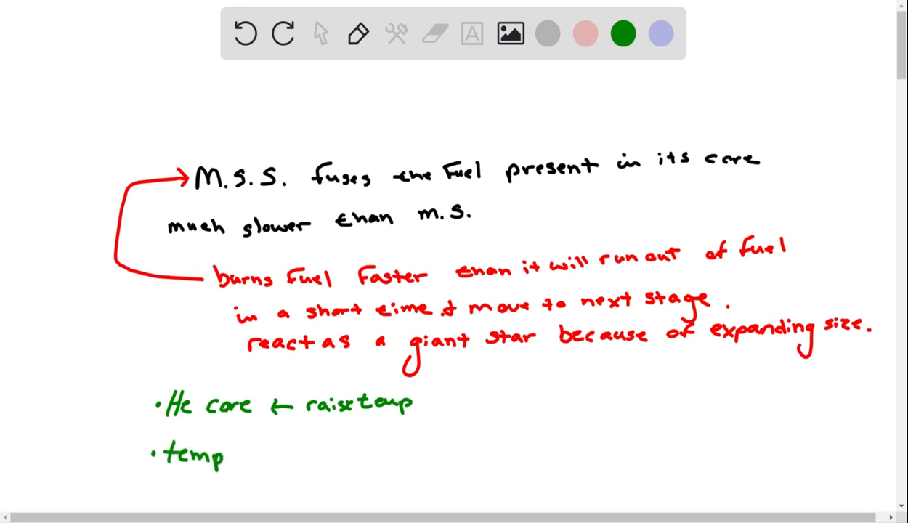
left_click_drag(237, 465, 236, 440)
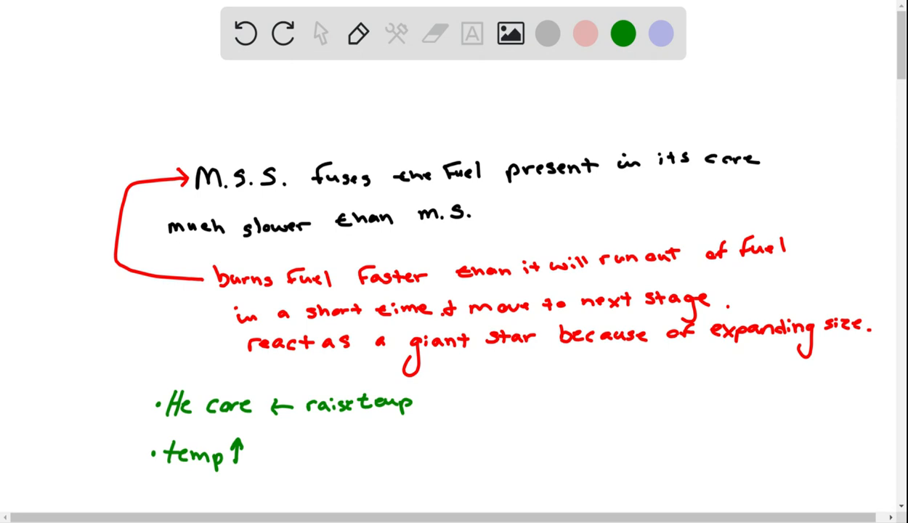
Write the bullet 'temp up, the volume expands, luminosity up', undoing a stray stroke.
type("th")
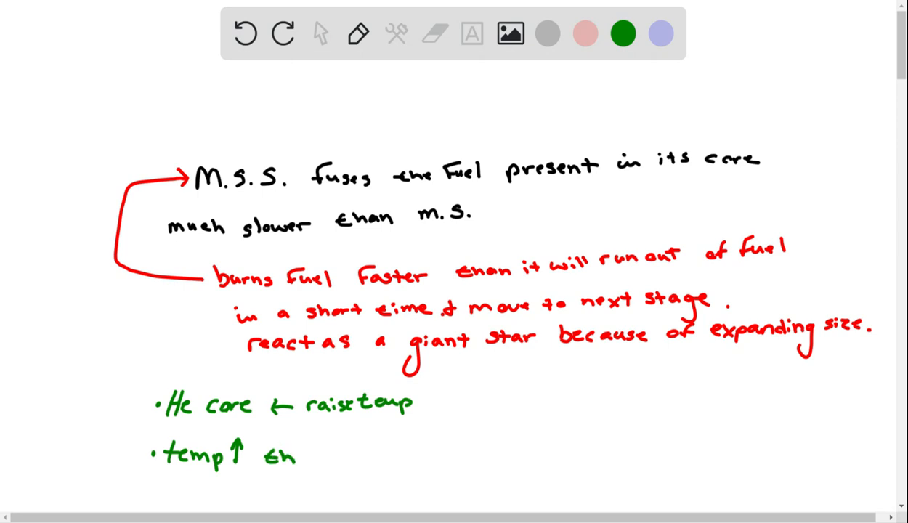
type("the Volum")
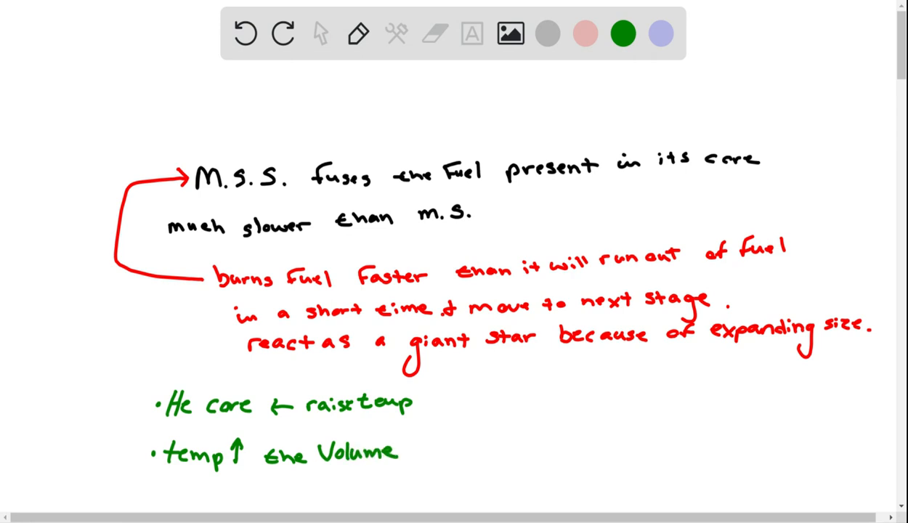
type("expr")
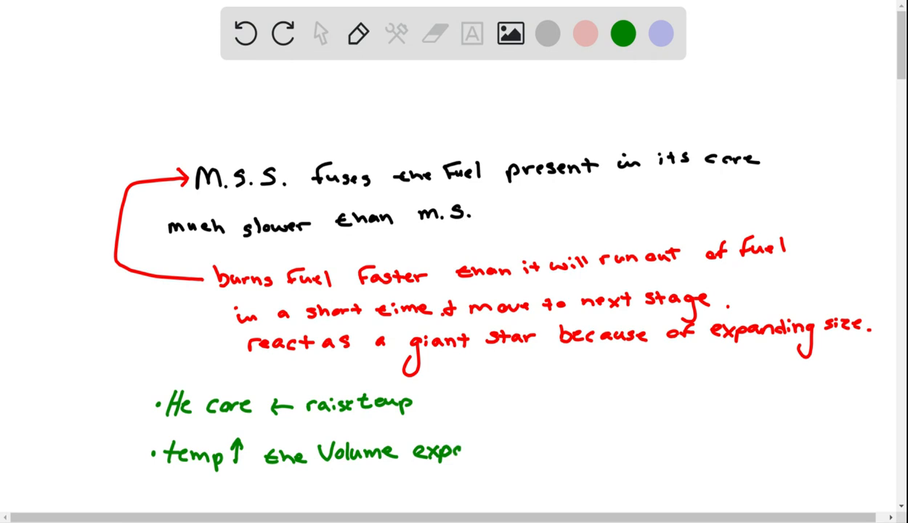
type("pands")
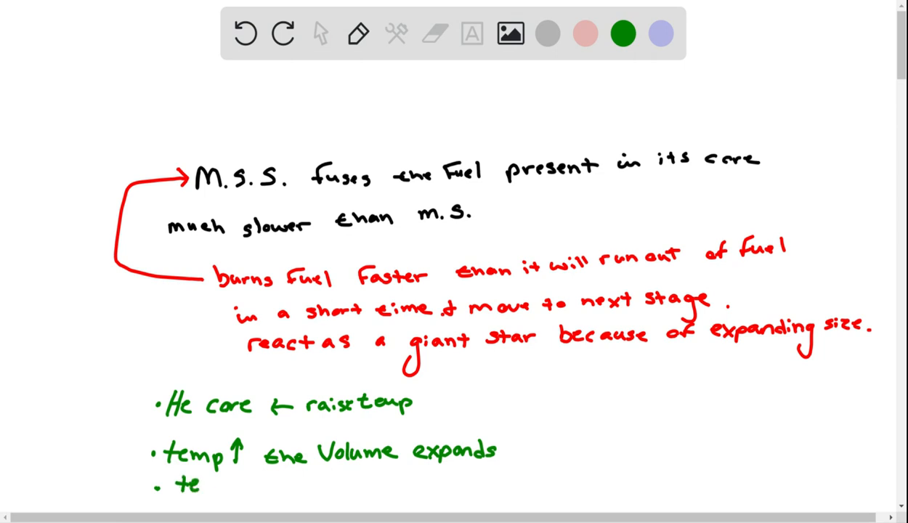
left_click(435, 34)
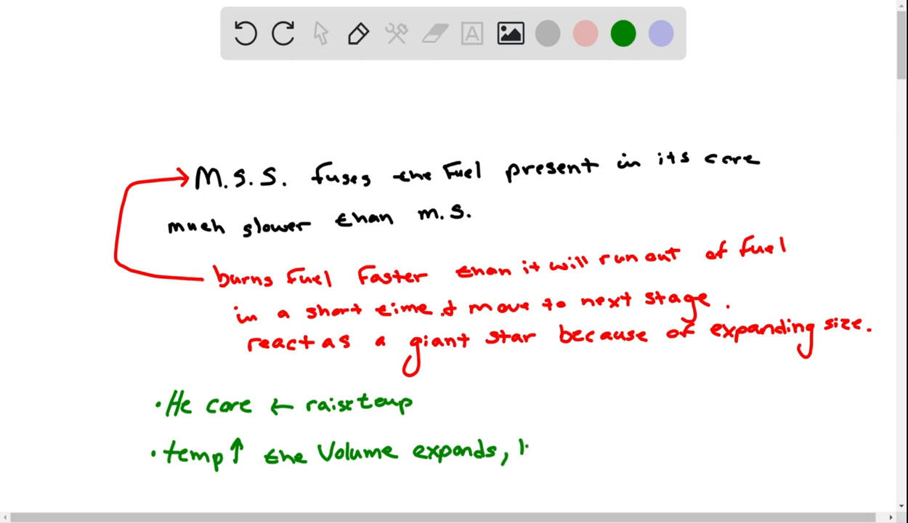
type("lumin")
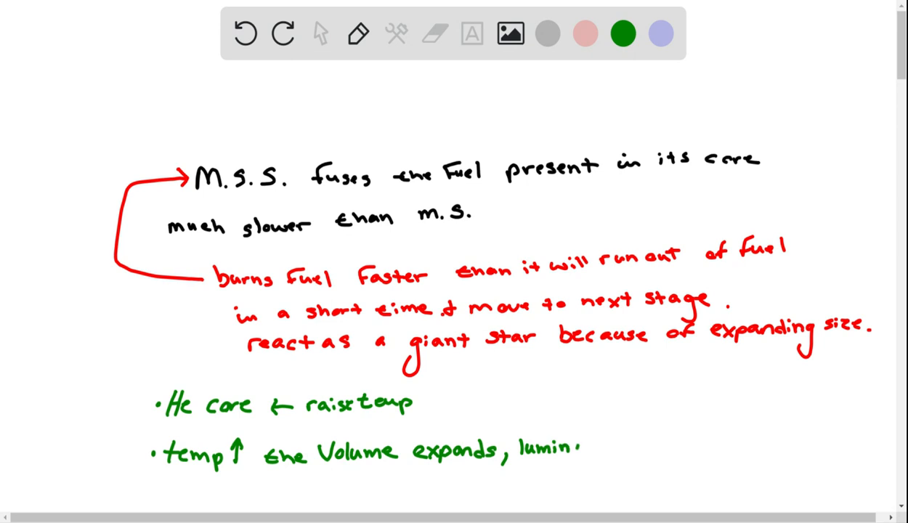
type("osity")
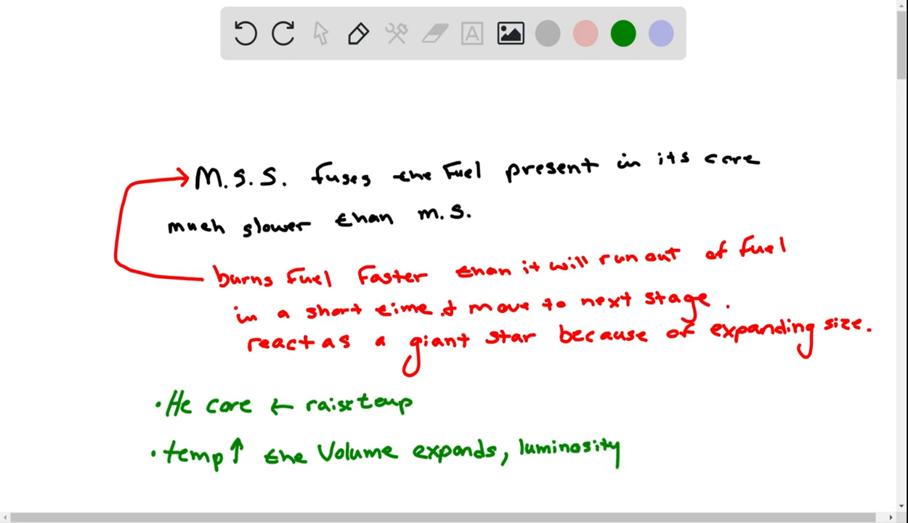
left_click_drag(629, 457, 636, 433)
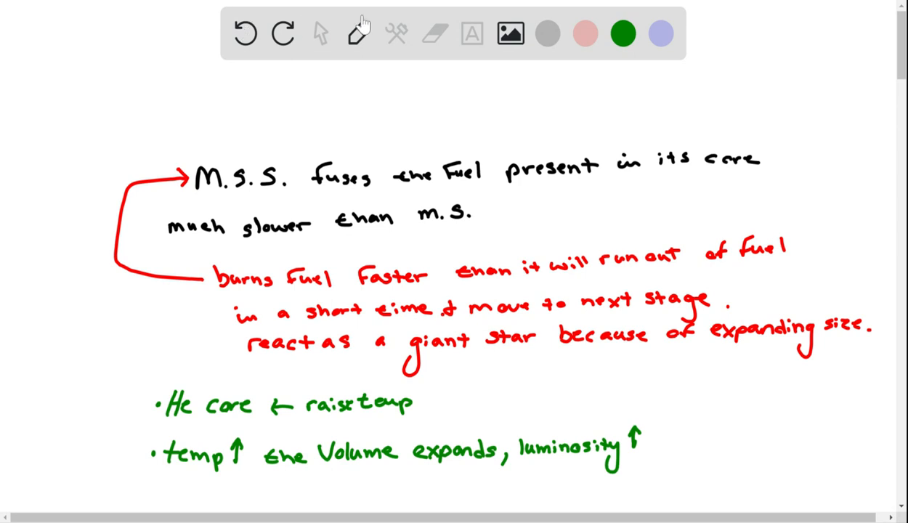
Scroll down and write the green bullet 'Lum. would reduce when fusion sto…'.
scroll("up", 3)
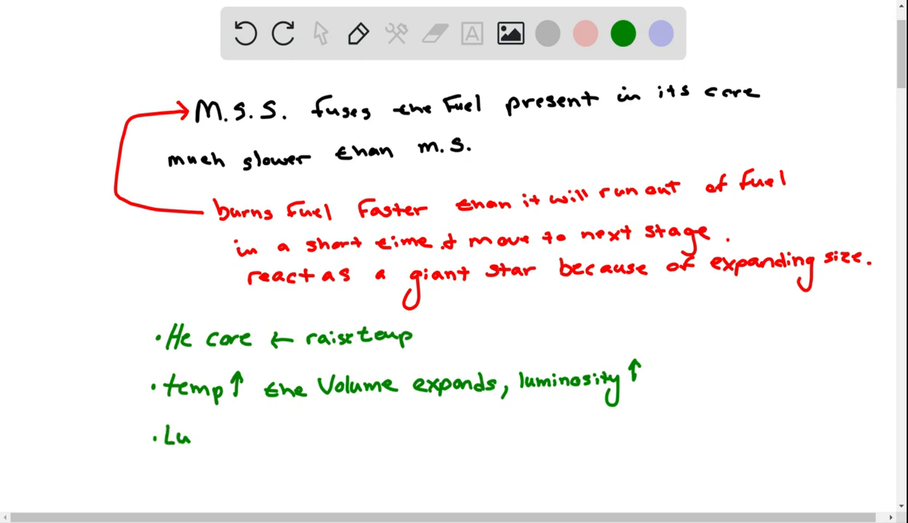
type("m. would")
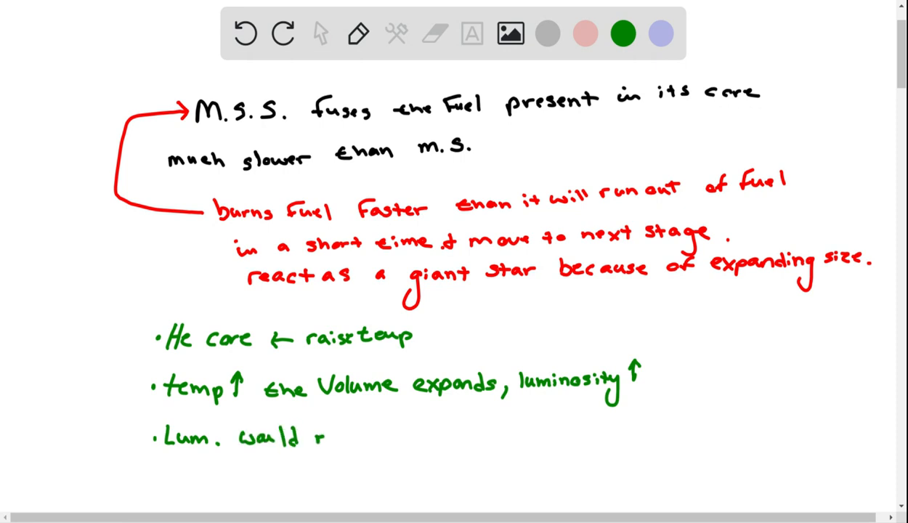
type("reduce when")
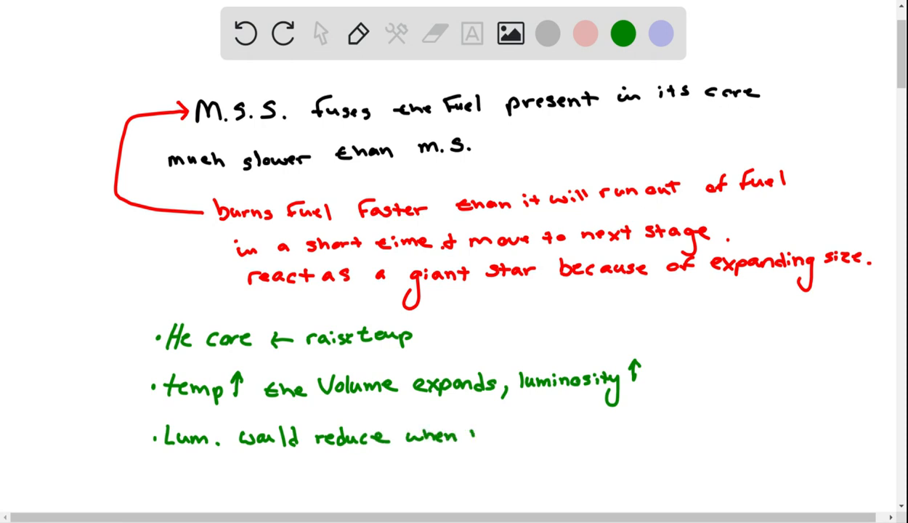
type("Fusi")
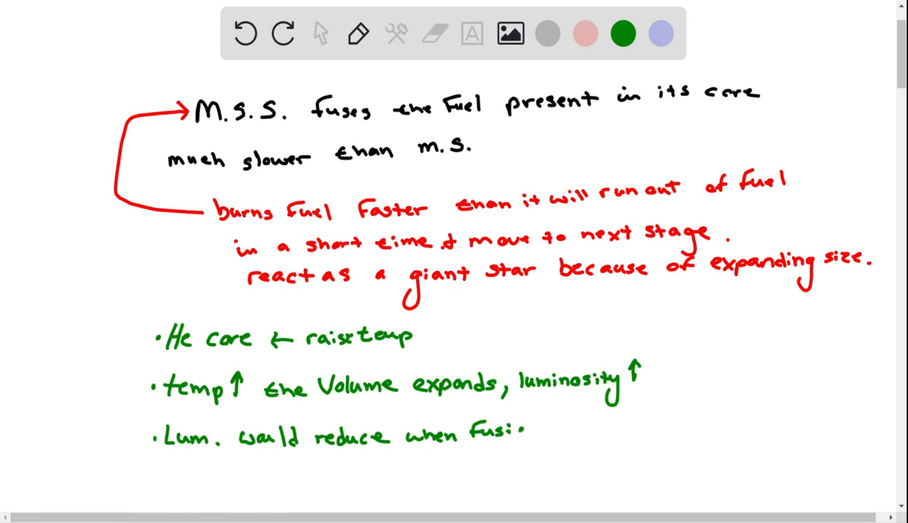
type("ion")
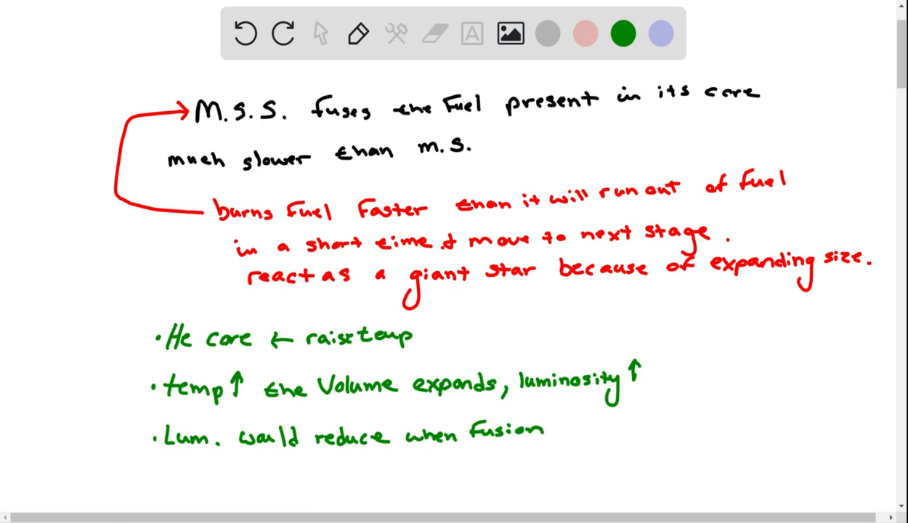
type("sto")
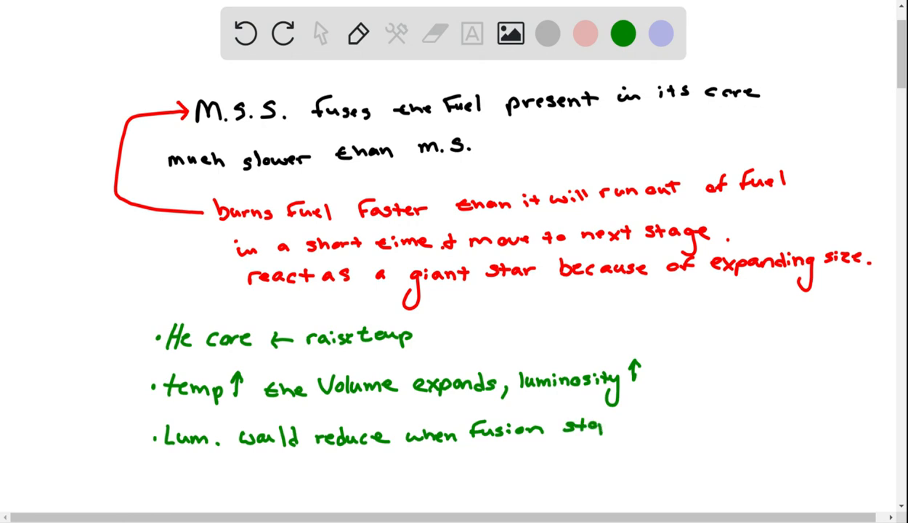